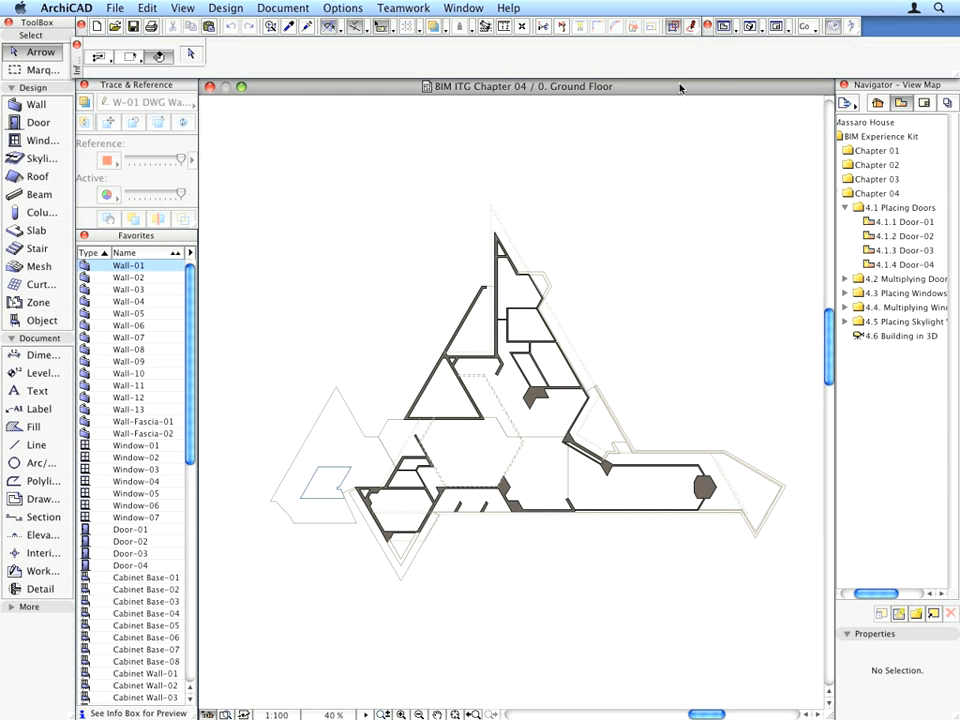
Activate the Door tool so Favorites lists only Door-01 to Door-04.
left_click(895, 222)
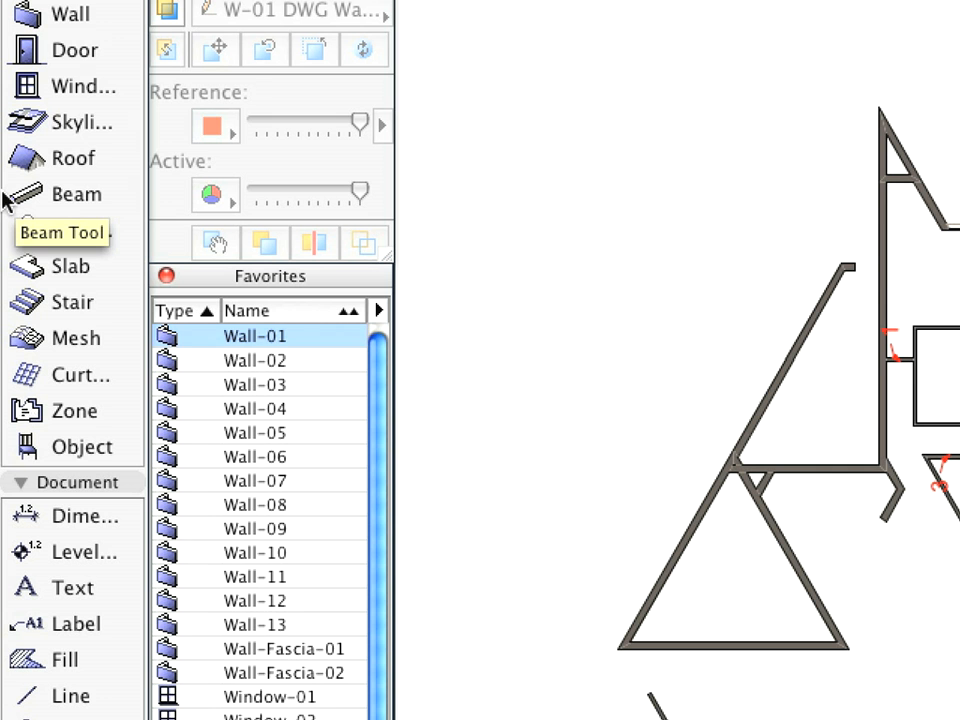
left_click(64, 50)
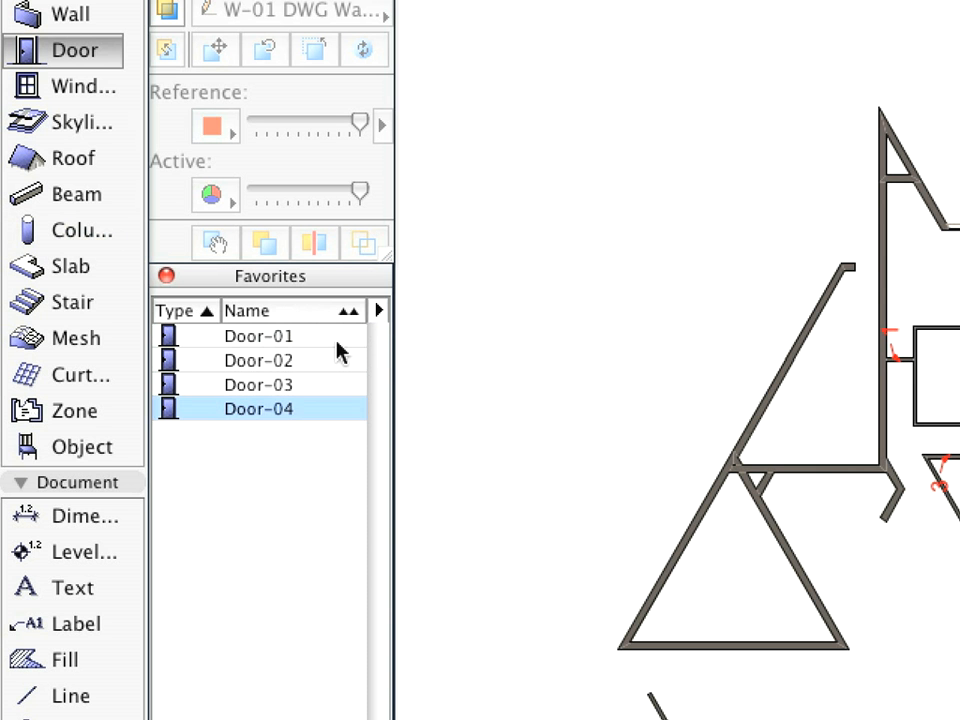
left_click(258, 335)
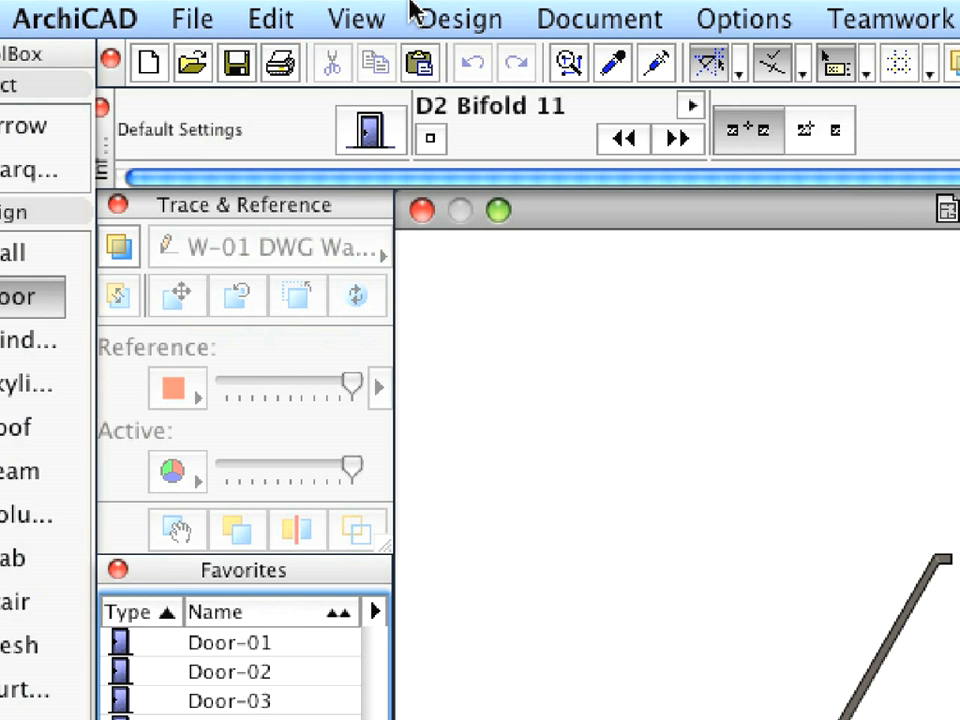
mouse_move(370, 130)
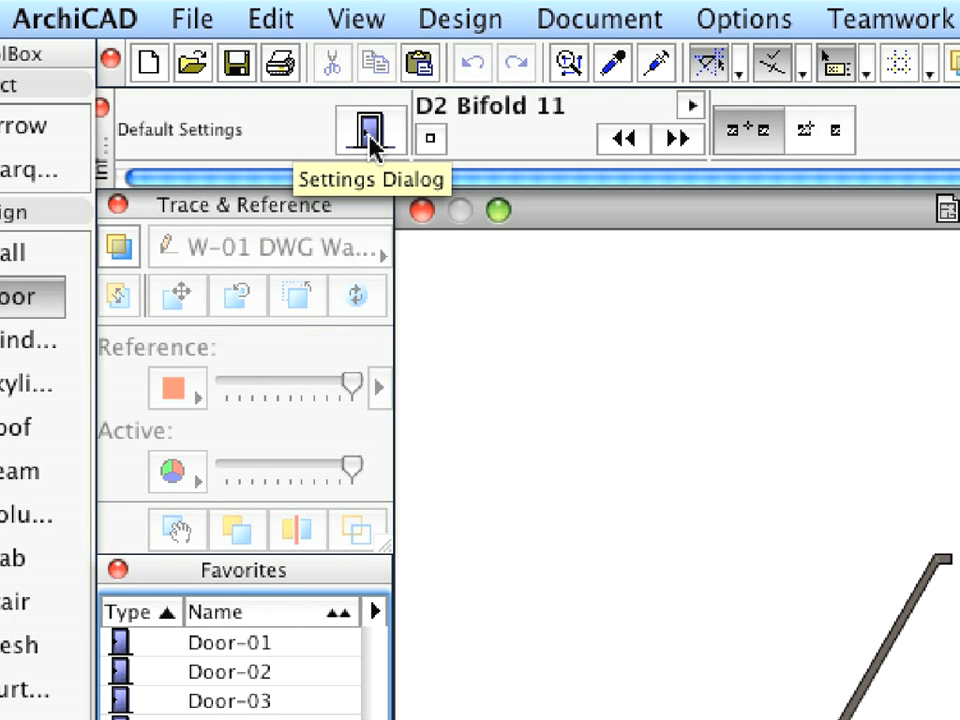
Open the D1 11 door settings (750 by 2000) and preview it in 3D.
left_click(369, 129)
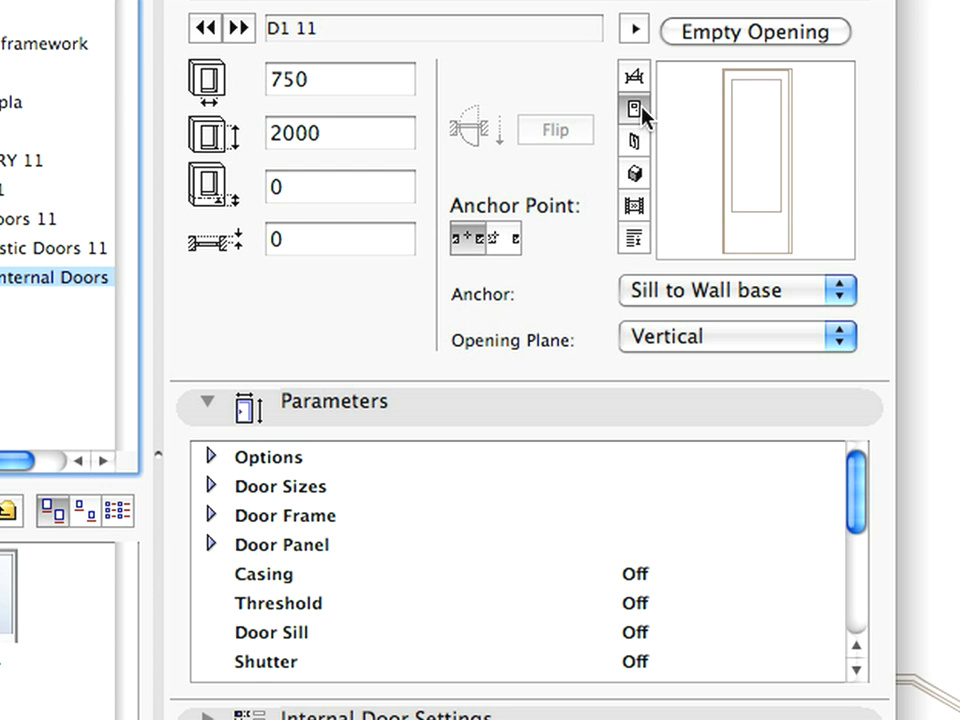
left_click(634, 75)
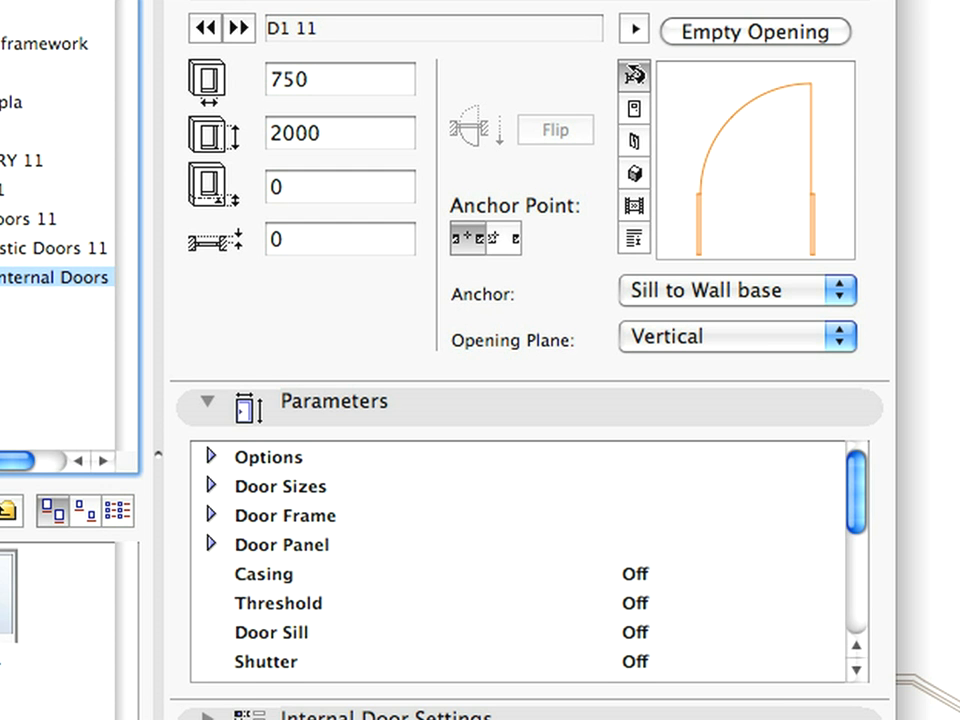
left_click(634, 173)
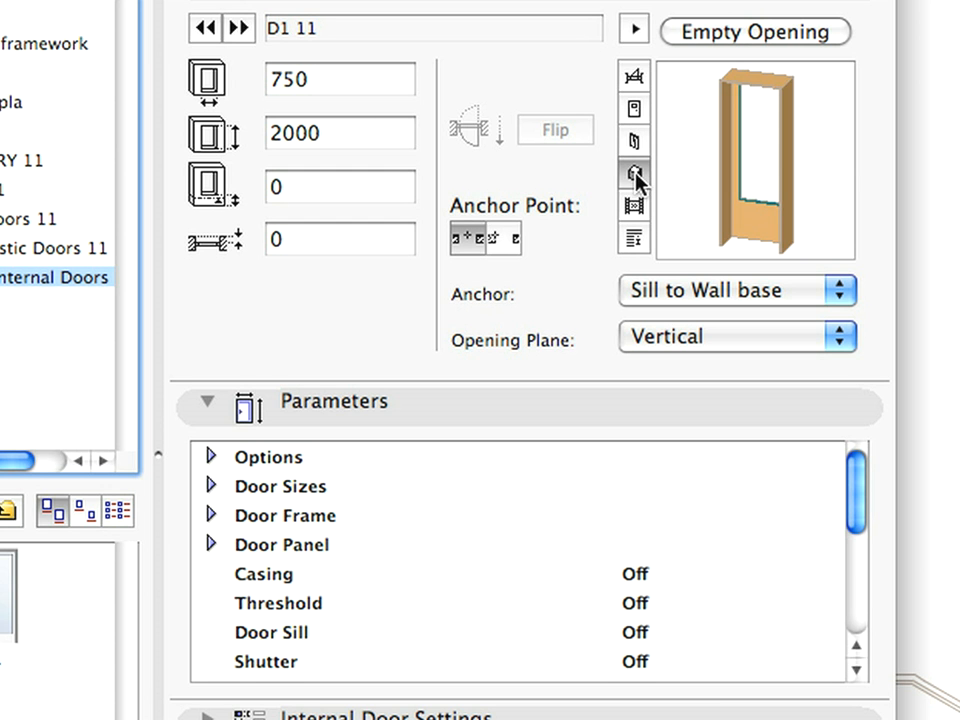
mouse_move(673, 373)
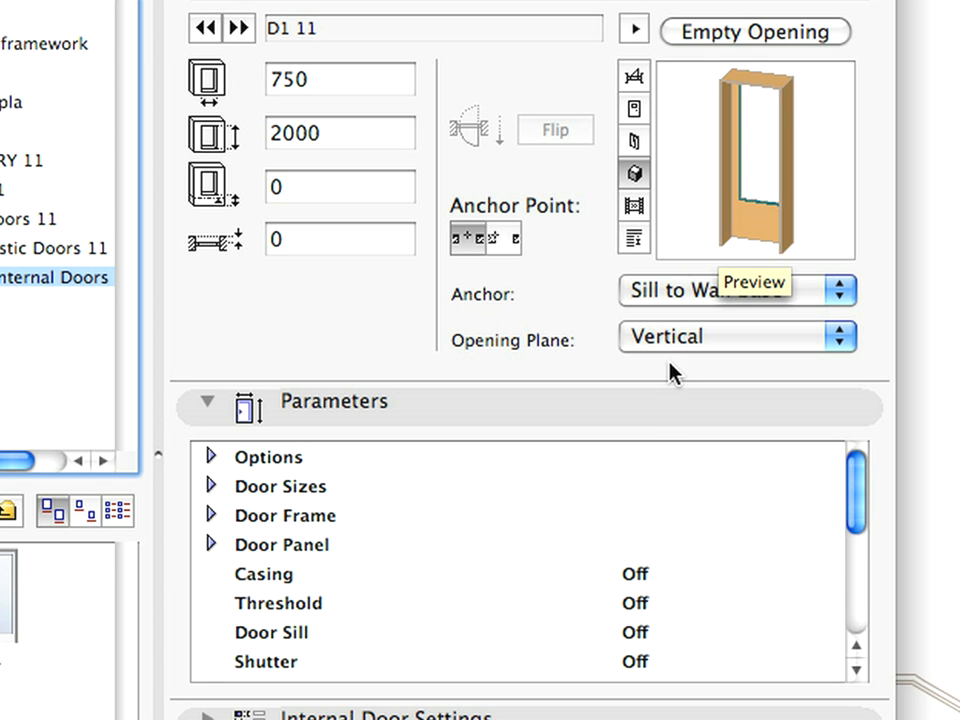
mouse_move(220, 500)
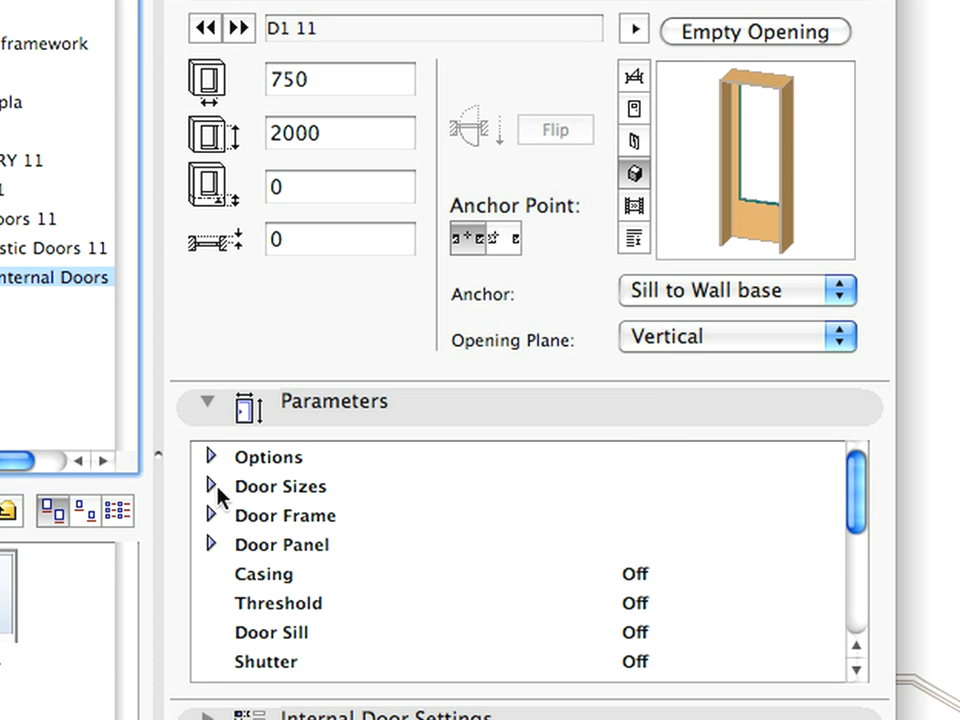
left_click(211, 486)
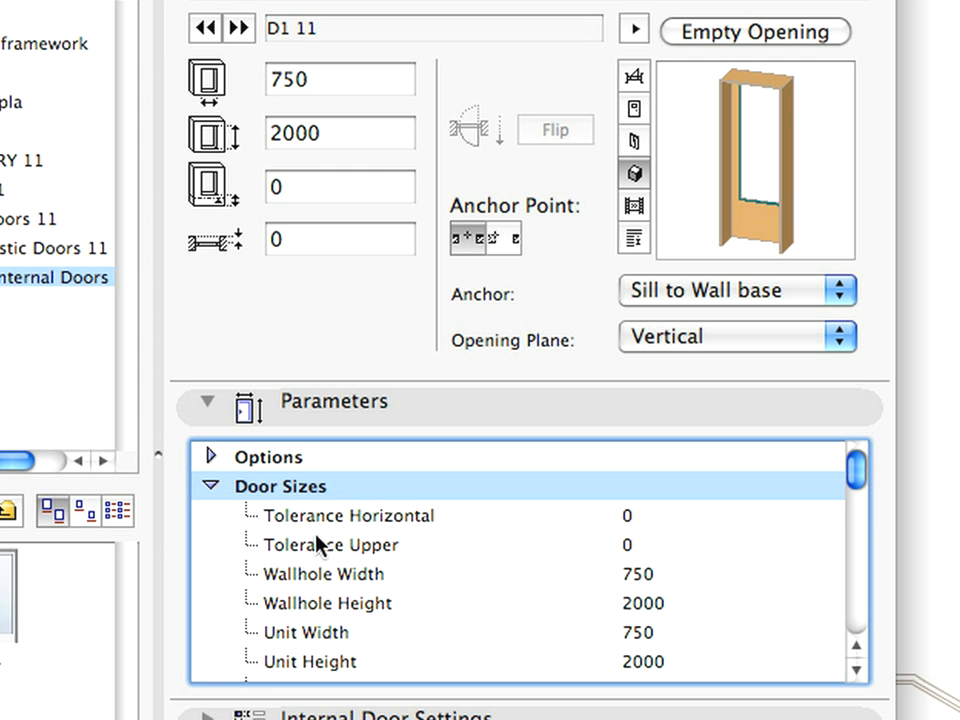
left_click(211, 486)
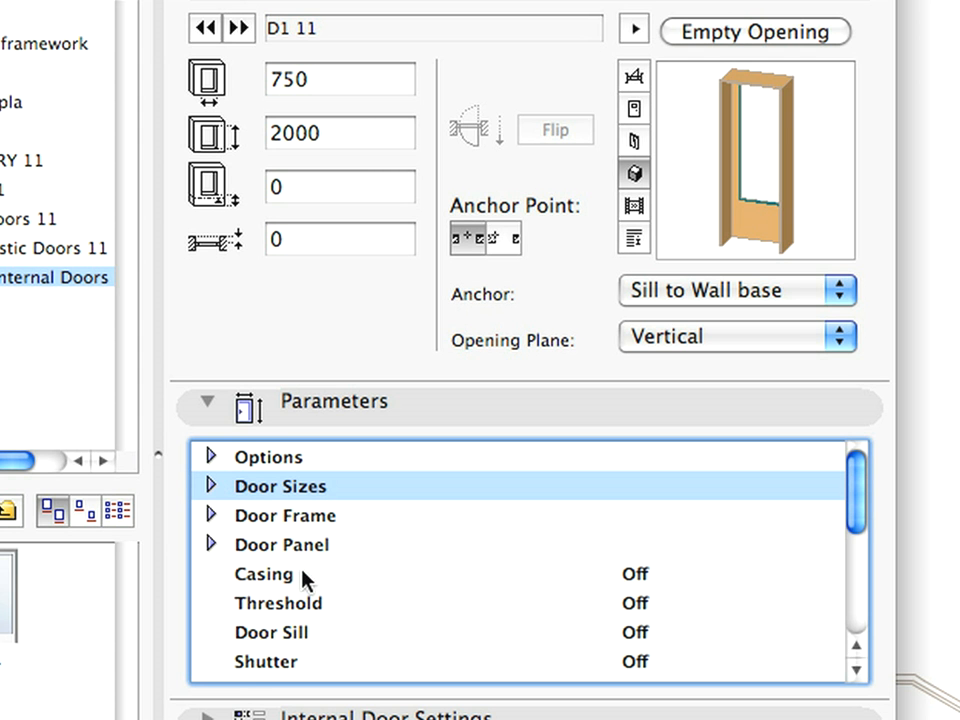
left_click(263, 573)
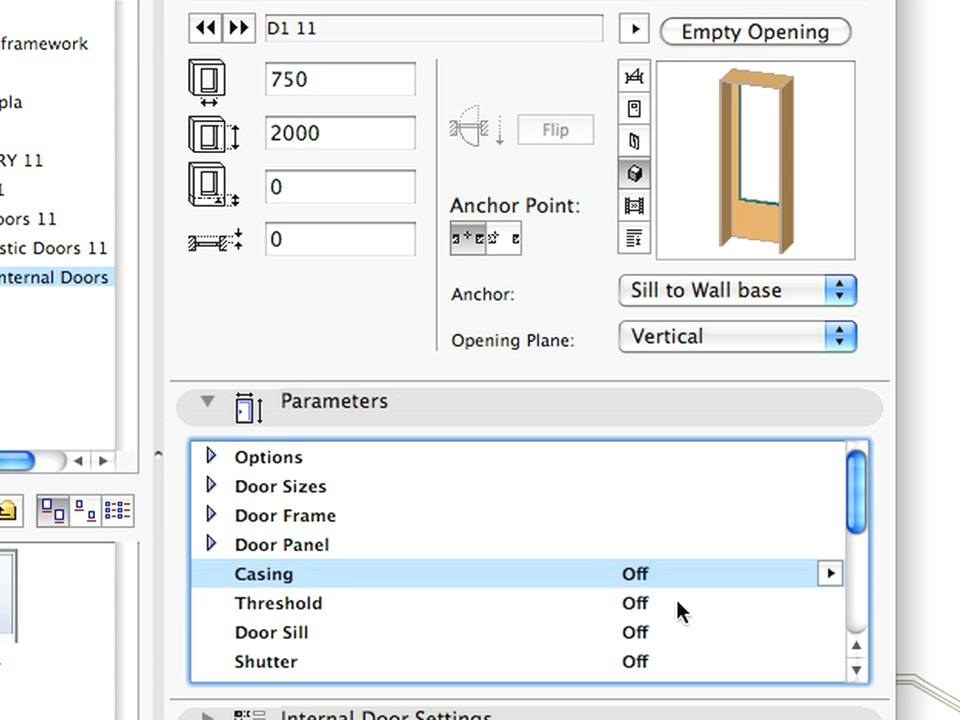
left_click(829, 603)
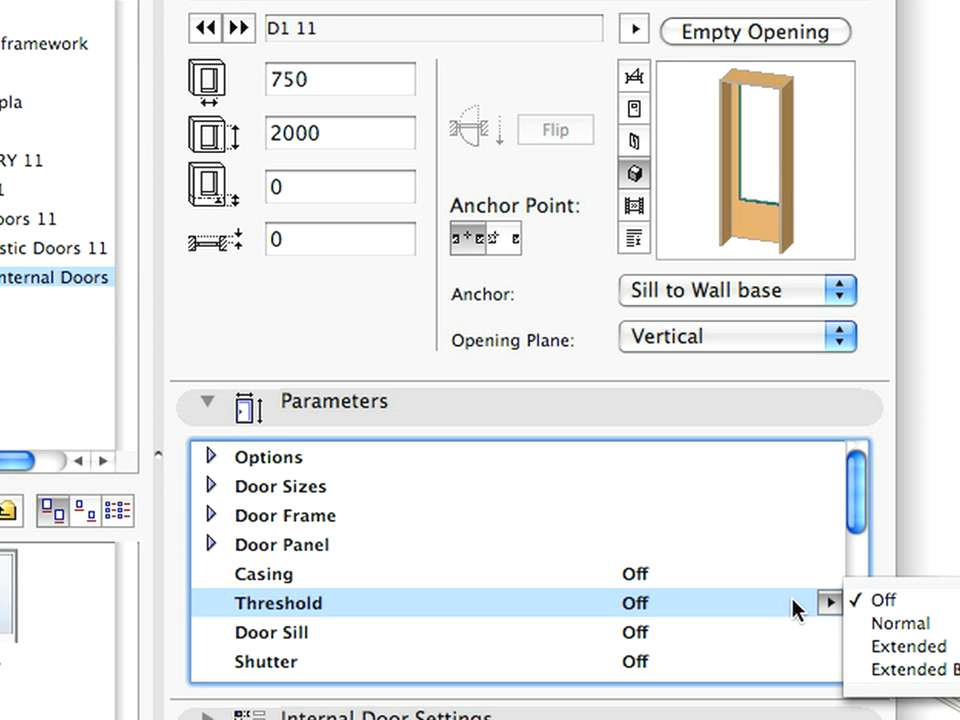
scroll("down", 3)
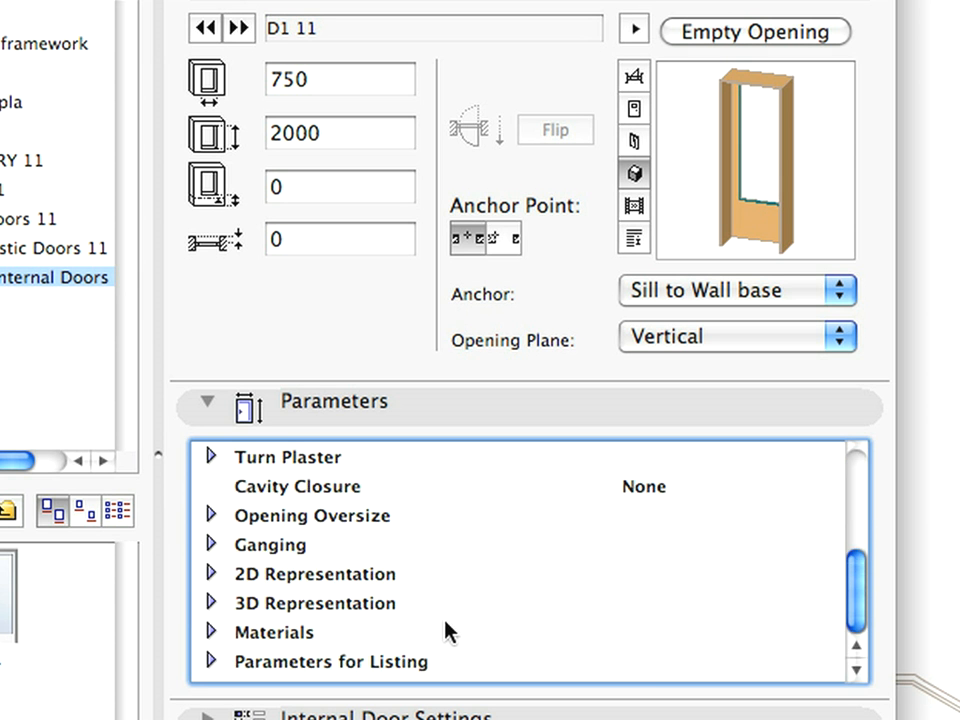
left_click(211, 573)
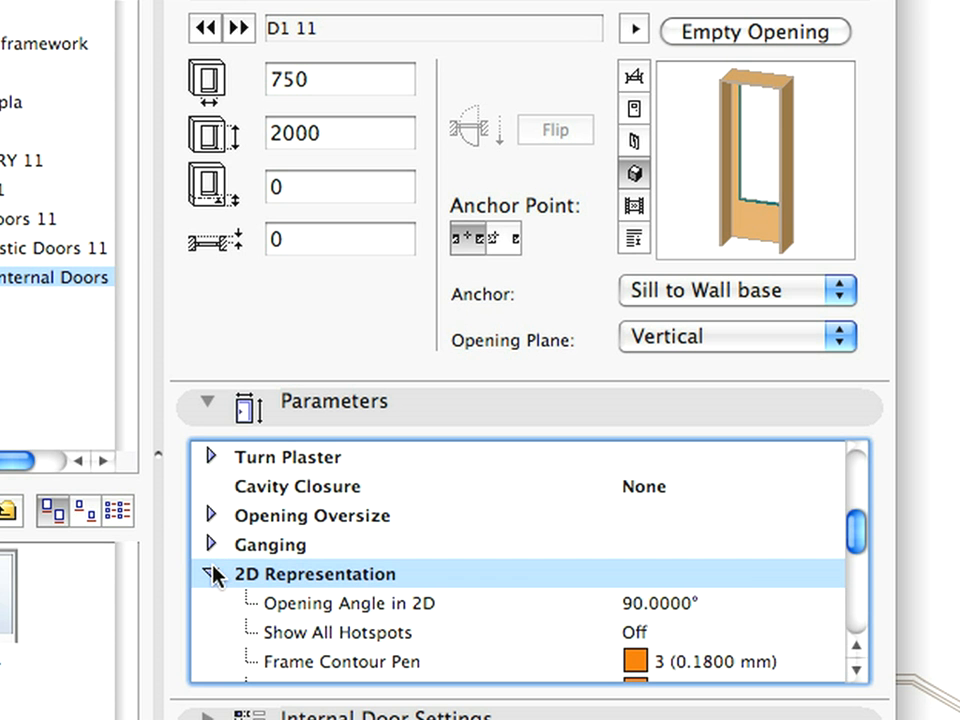
scroll("down", 3)
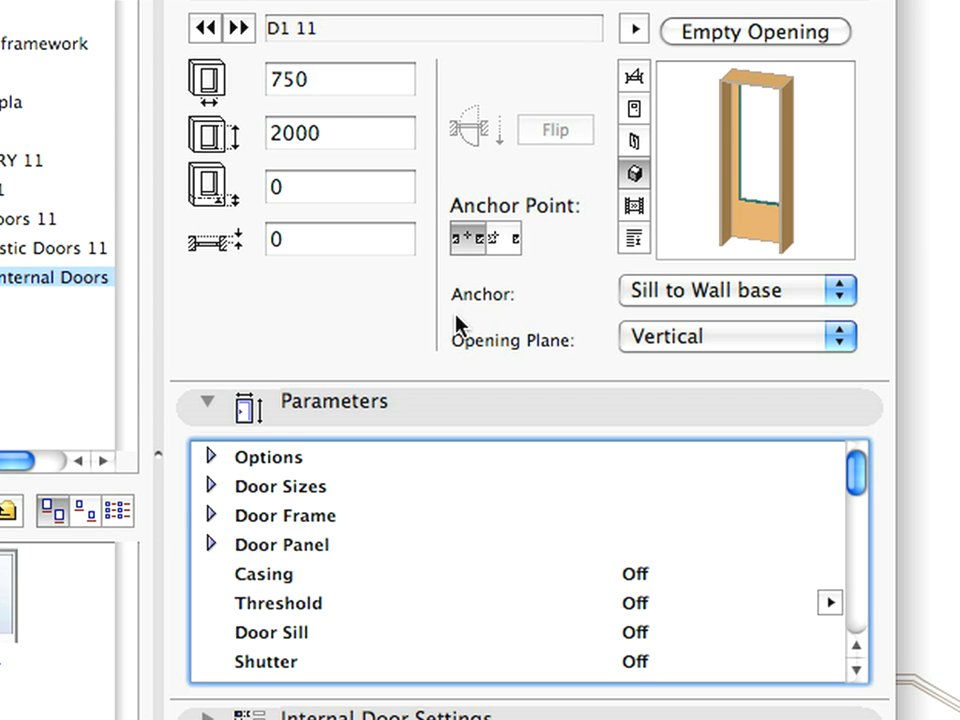
mouse_move(469, 252)
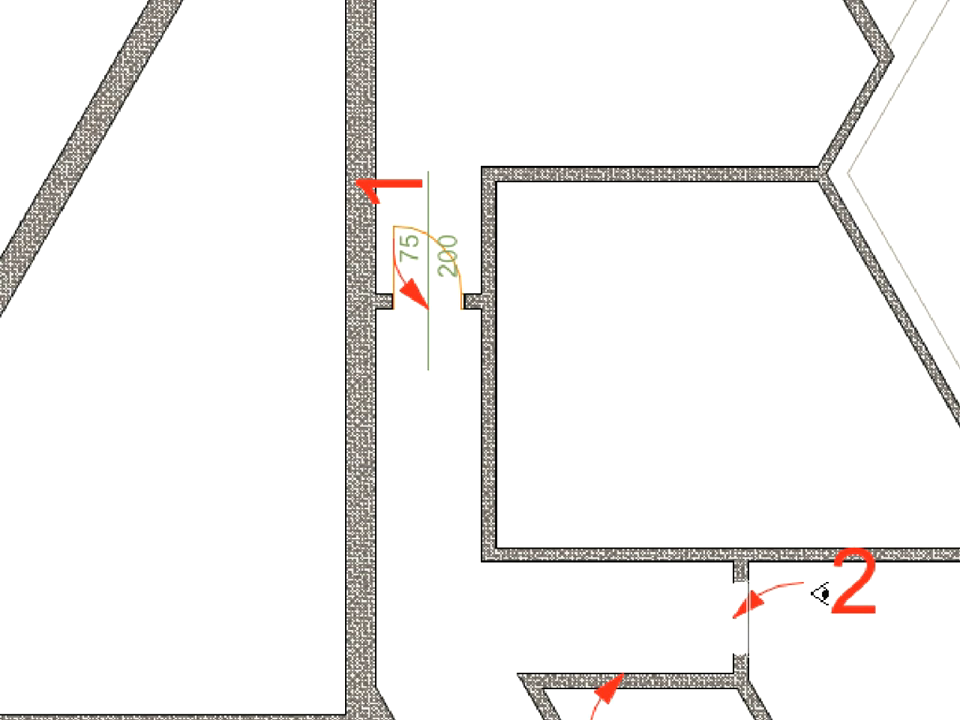
Place a door in the Ground Floor wall at label arrow 2.
left_click(843, 614)
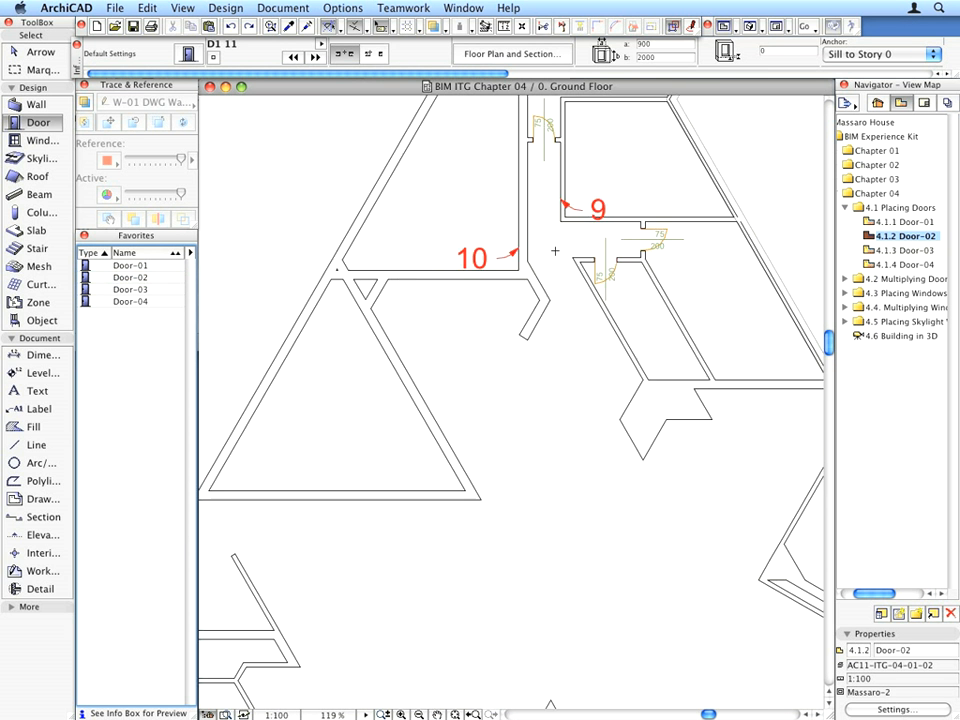
scroll("up", 3)
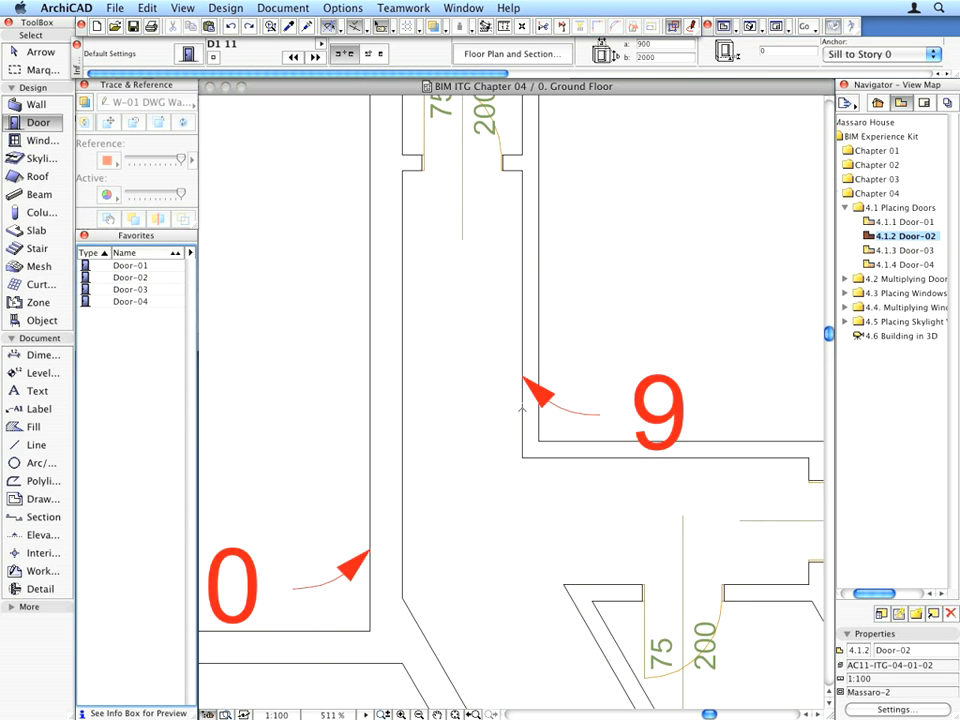